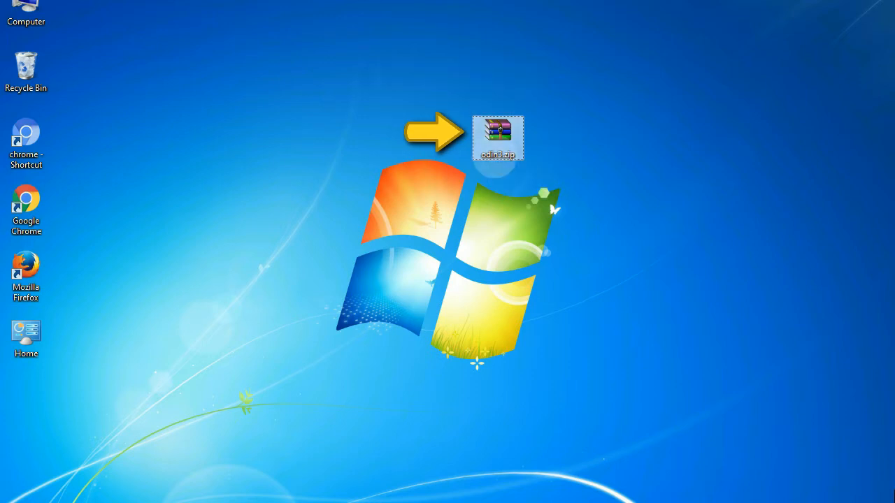
mouse_move(498, 136)
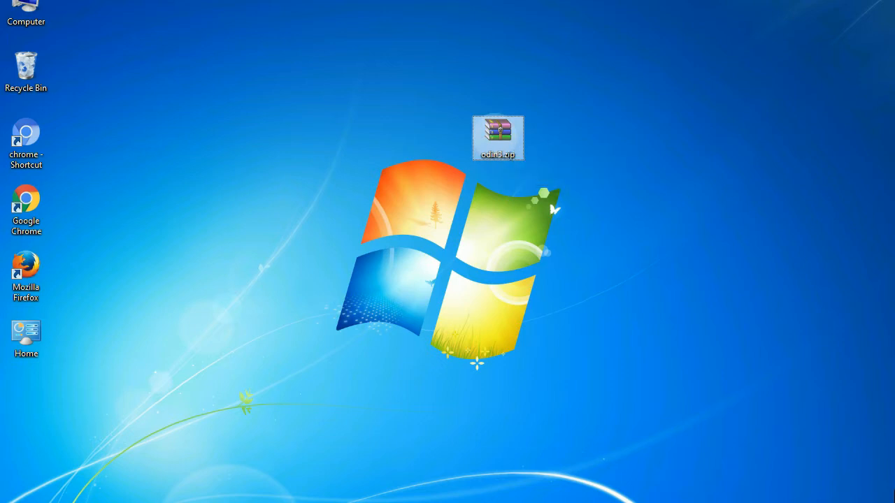
Step: Open odin3.zip from the desktop to bring up Odin3 with the PDA firmware loaded
double_click(498, 137)
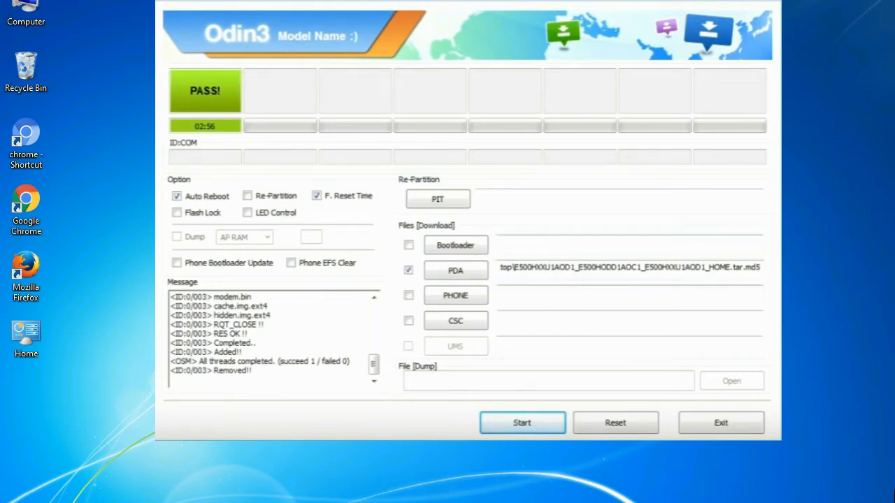
Step: Close the Odin3 window, leaving the Odin_v3.09 archive on the desktop
click(720, 422)
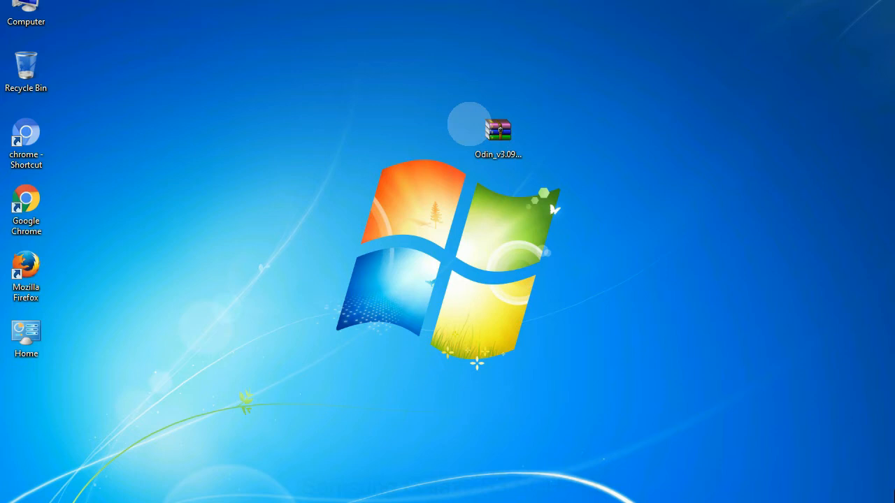
Step: Extract the Odin_v3.09 archive and launch Odin3 v3.09.exe from the extracted folder
click(498, 132)
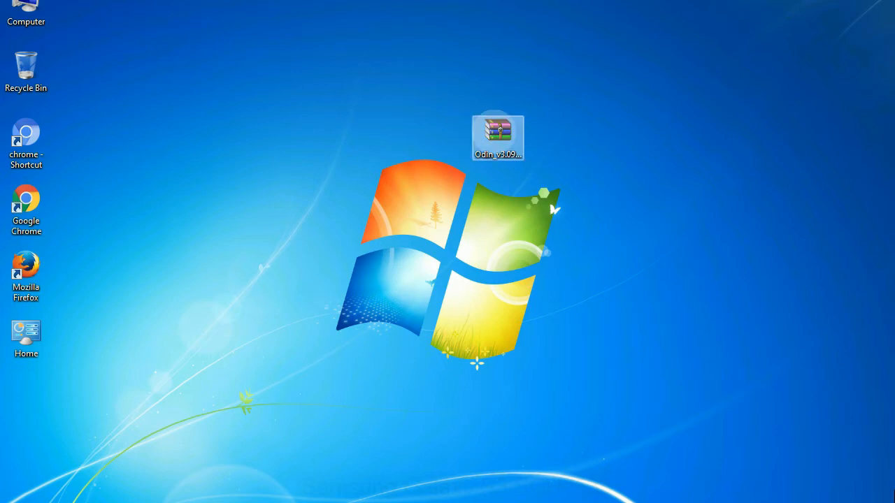
right_click(498, 137)
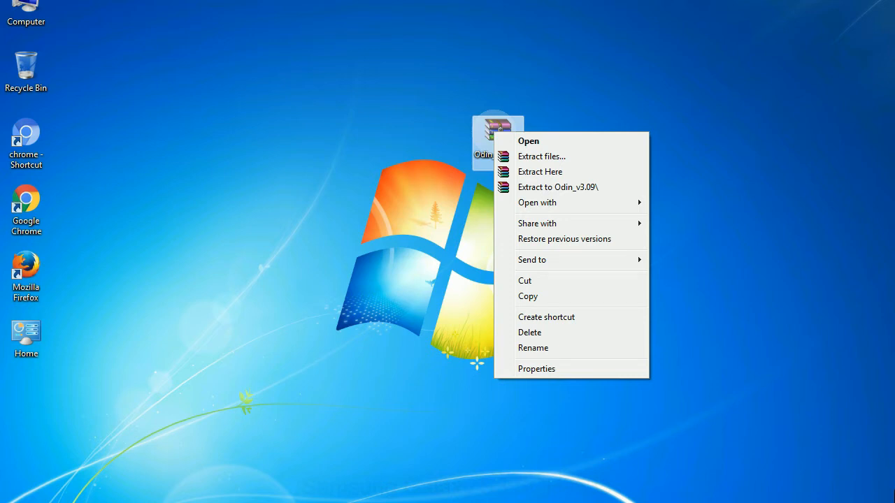
mouse_move(539, 171)
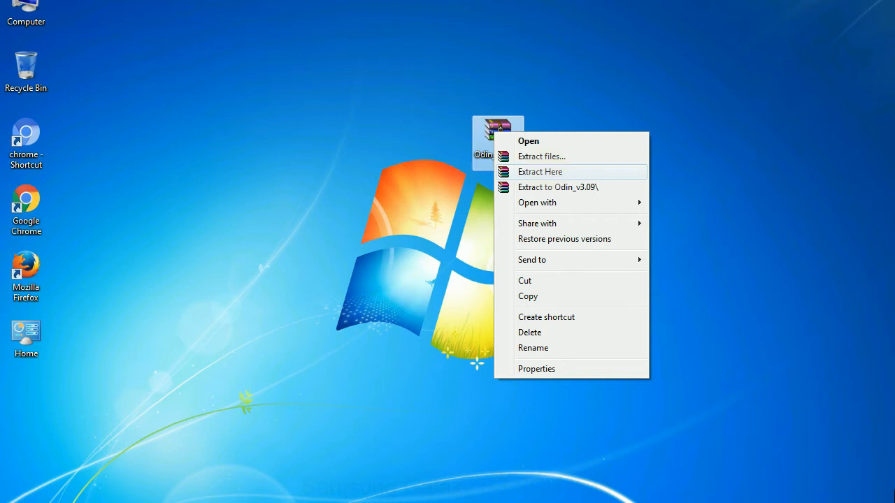
click(539, 171)
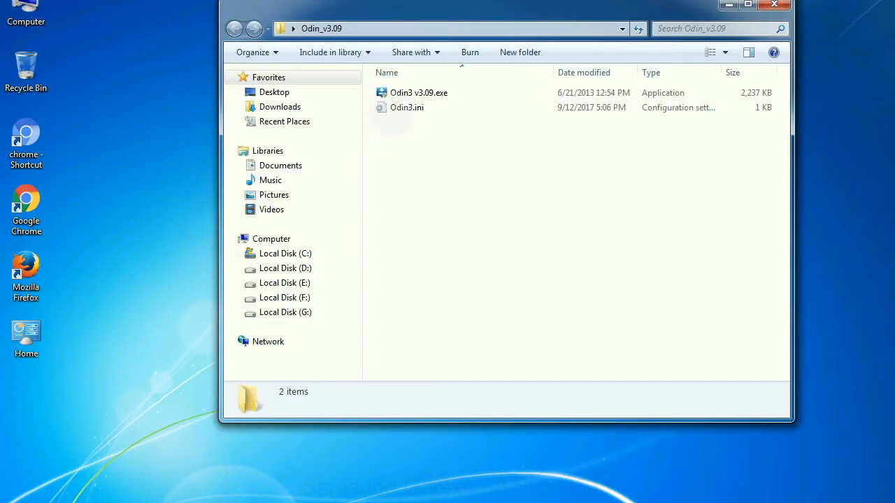
right_click(419, 92)
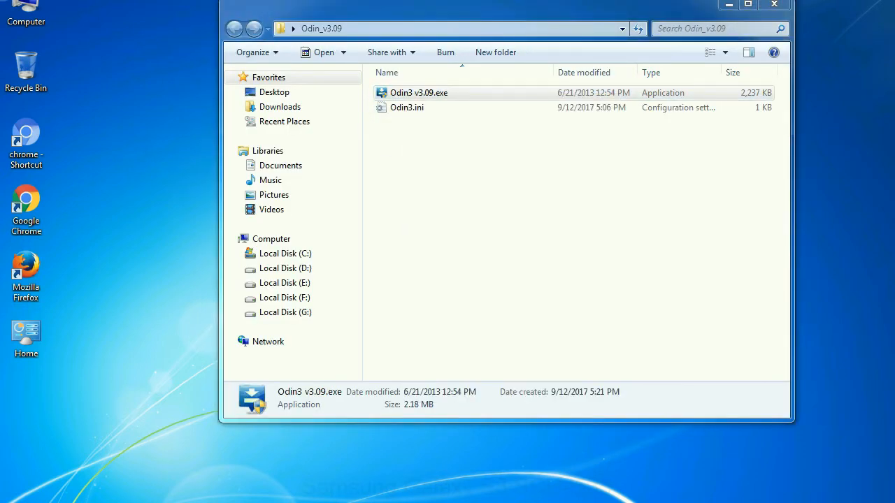
double_click(418, 92)
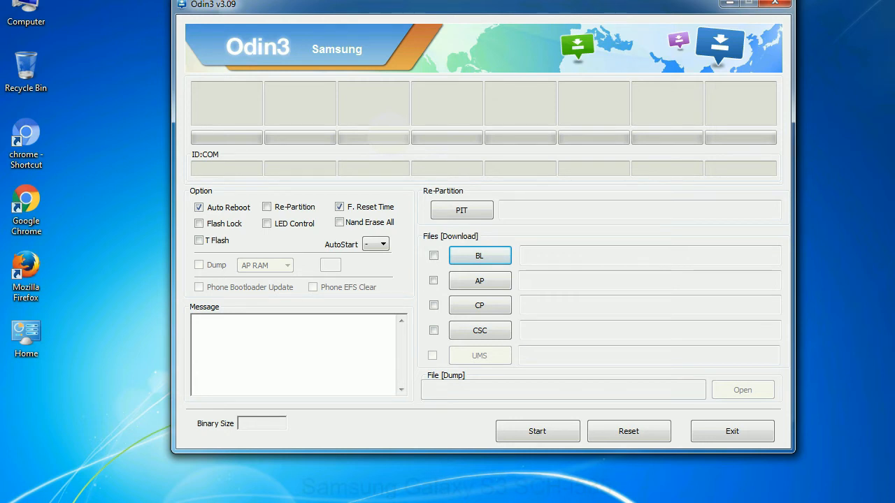
Step: Exit the empty Odin3 v3.09 window
click(775, 3)
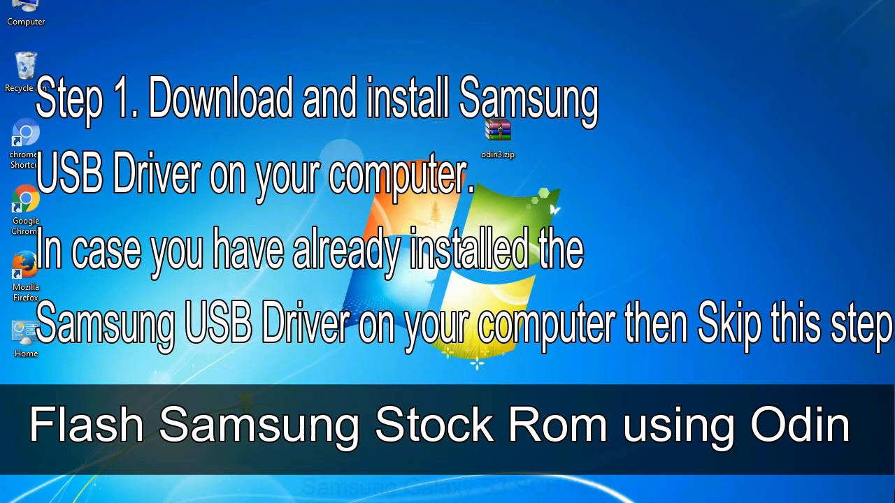
click(498, 136)
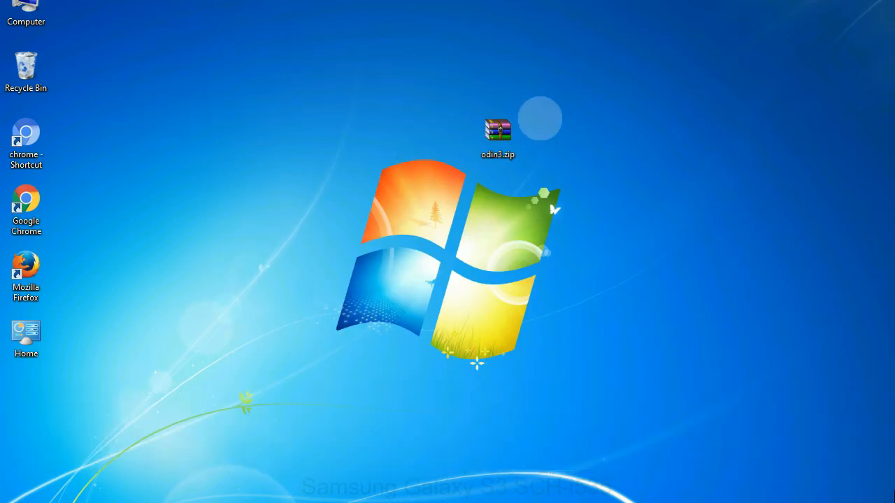
double_click(497, 133)
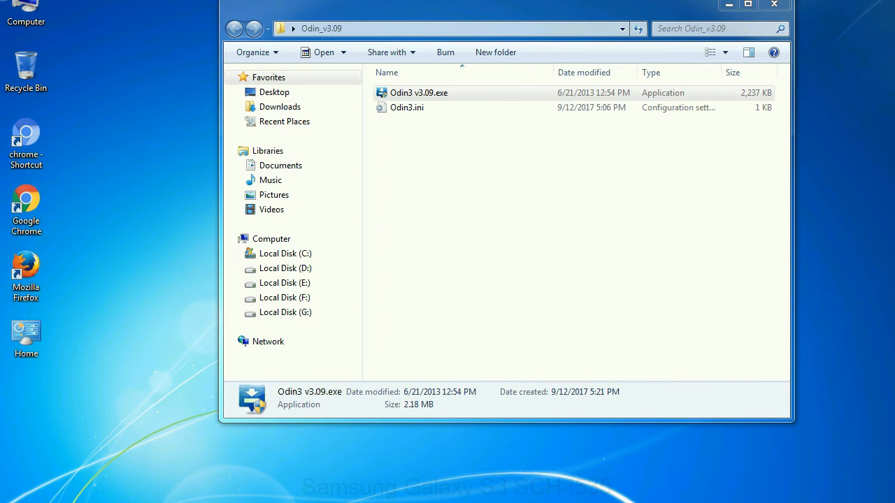
Step: Start Odin3 v3.09.exe from the Odin_v3.09 folder, then close its window
double_click(418, 92)
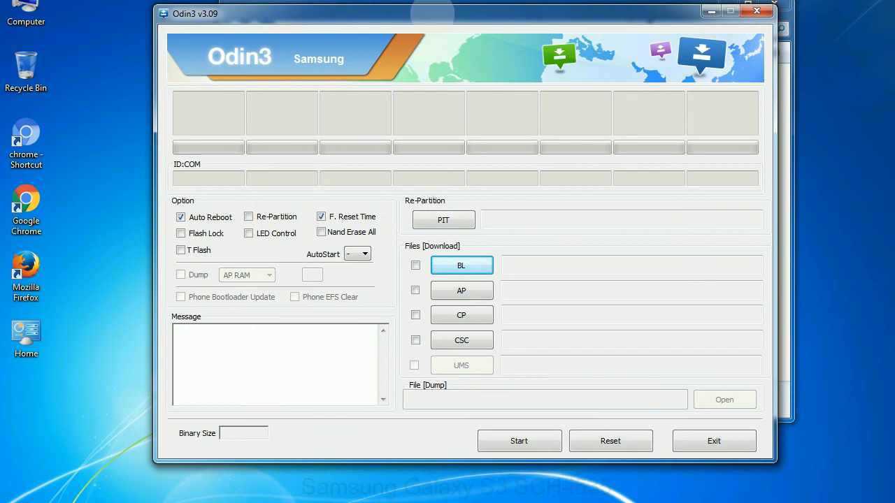
click(756, 11)
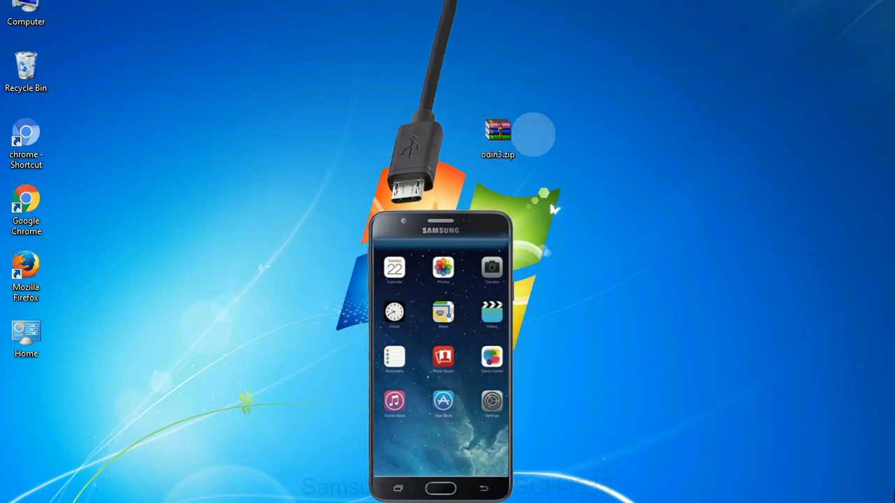
Step: Launch Odin3 with the phone in download mode so it shows COM3 Added!!
double_click(498, 137)
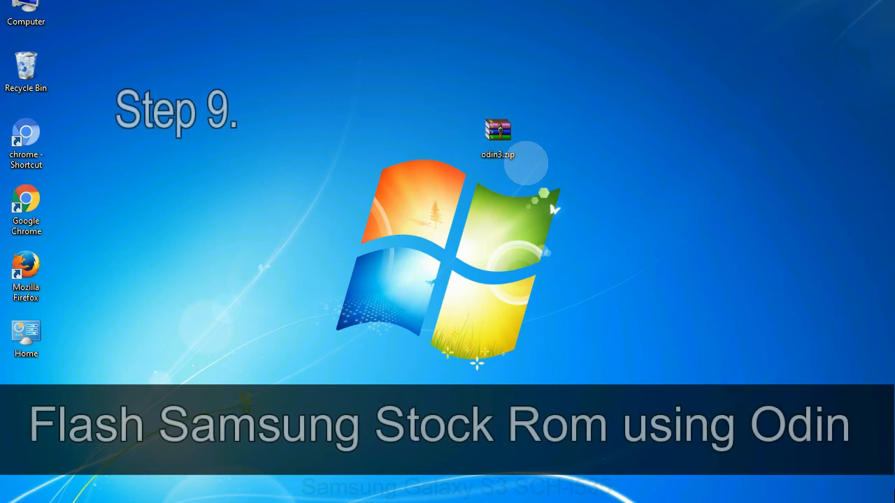
click(497, 136)
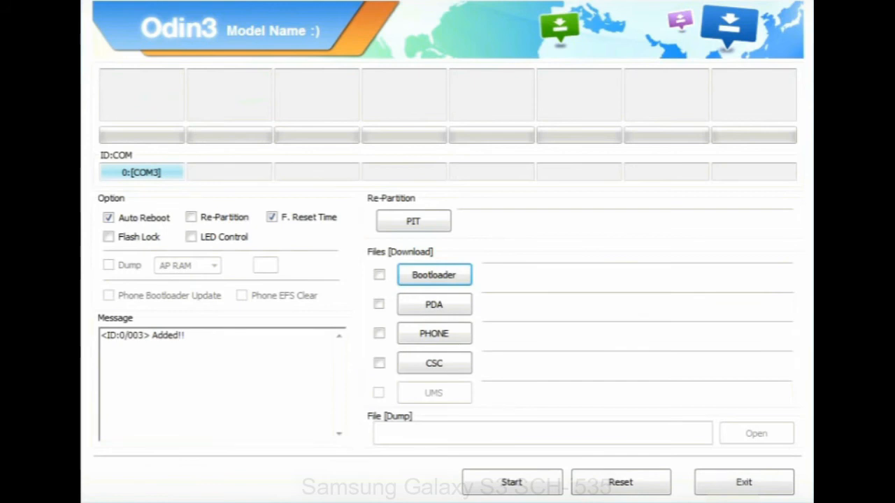
Step: Open the PDA file picker and pick the HOME .tar.md5 firmware on the Desktop
click(434, 304)
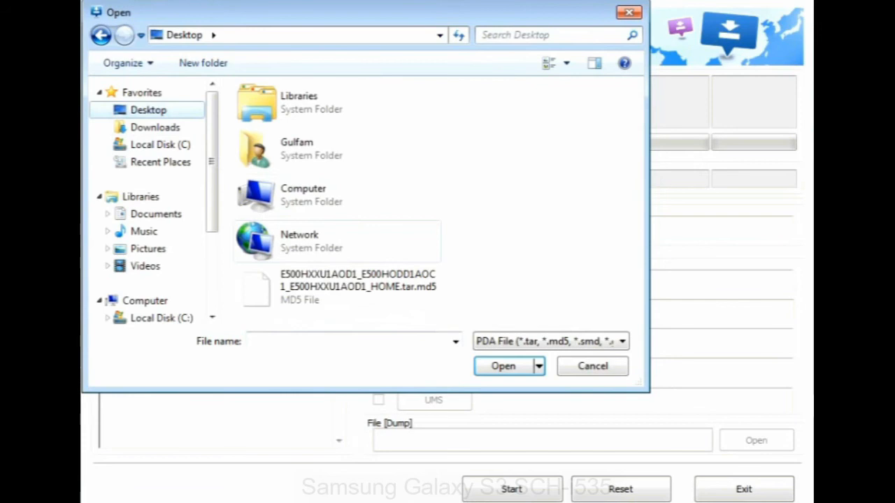
click(503, 366)
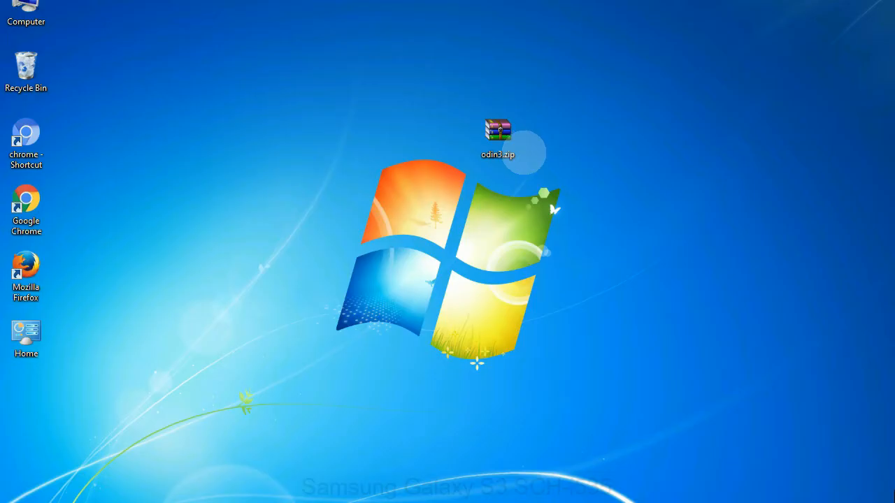
Step: Load the HOME .tar.md5 firmware and start flashing the phone on COM3
click(497, 136)
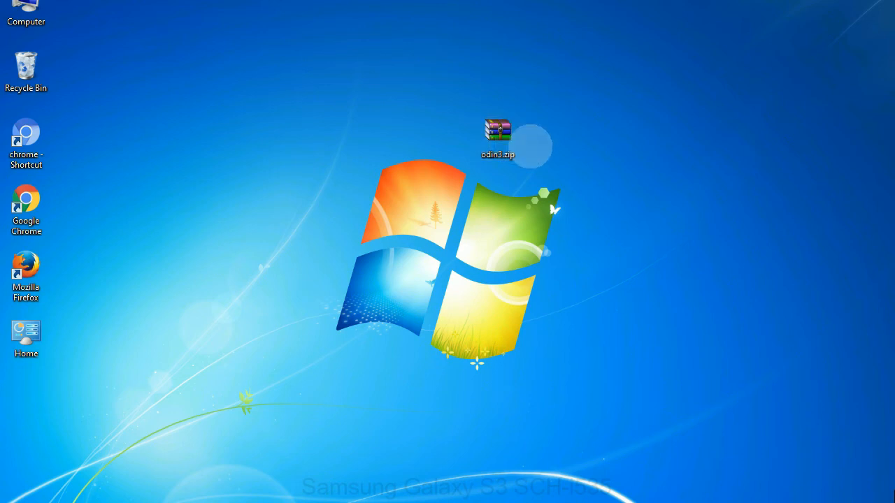
click(498, 136)
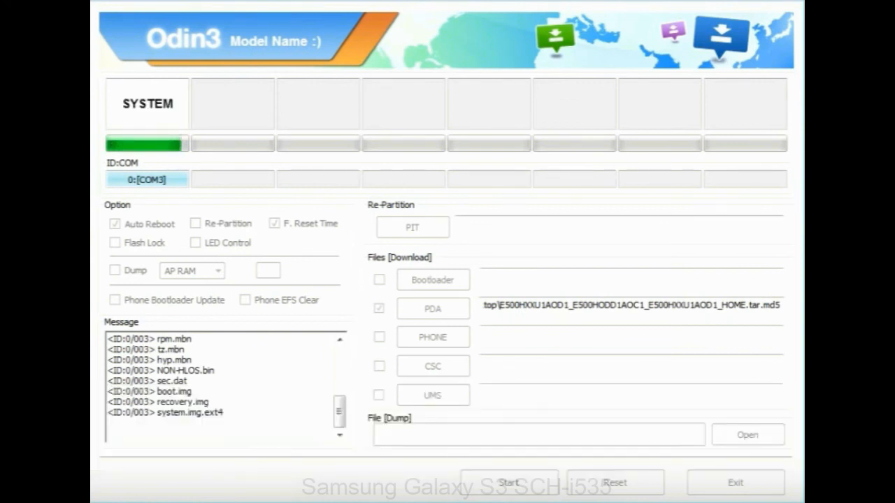
Step: Wait for the flash to finish with PASS, then exit Odin3
click(508, 483)
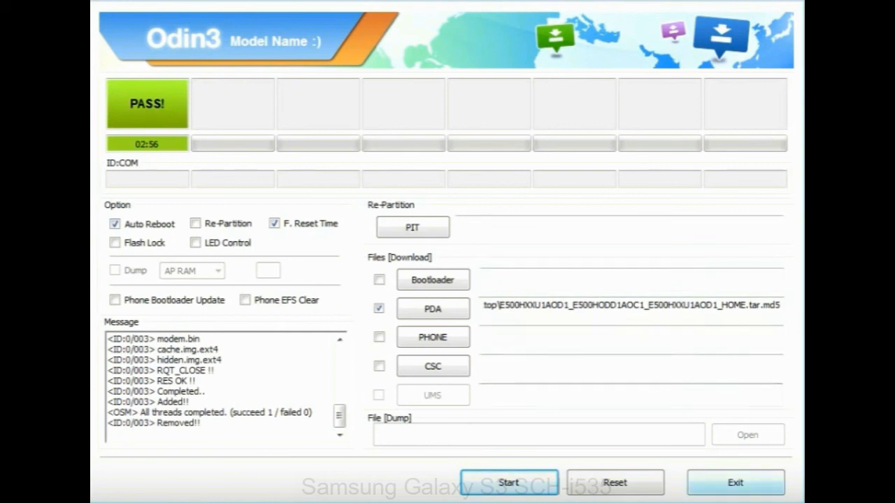
click(735, 482)
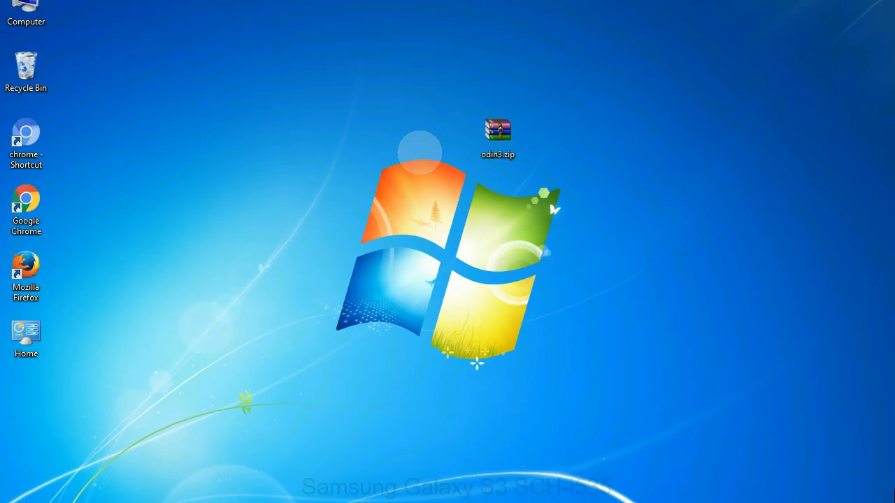